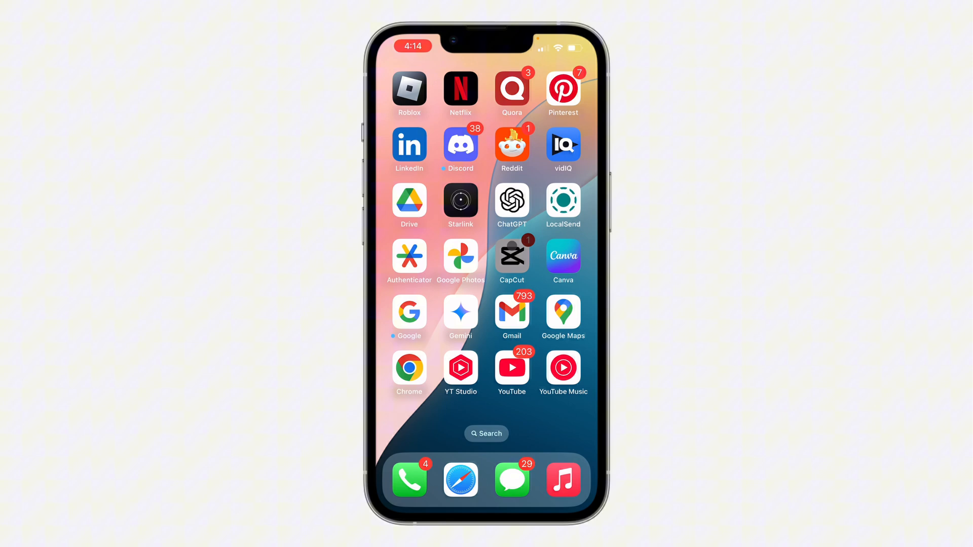
- Launch CapCut and reach the Manage accounts page from Settings
{"action": "left_click", "coordinate": [511, 261]}
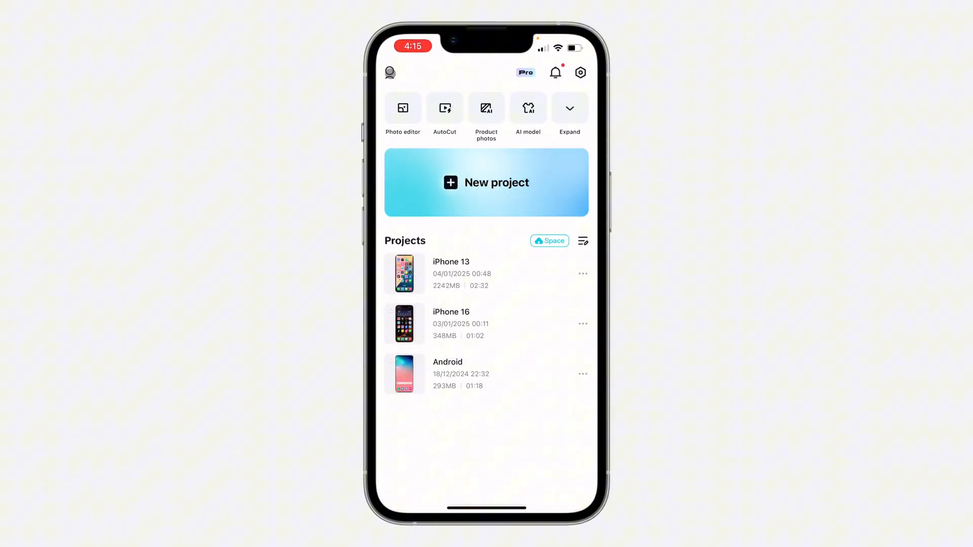
{"action": "left_click", "coordinate": [389, 72]}
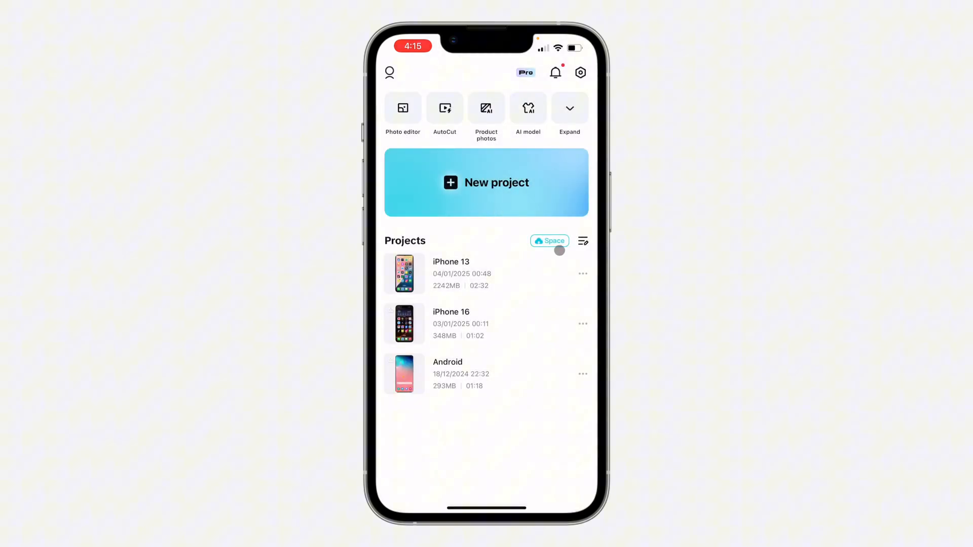
{"action": "left_click", "coordinate": [580, 72]}
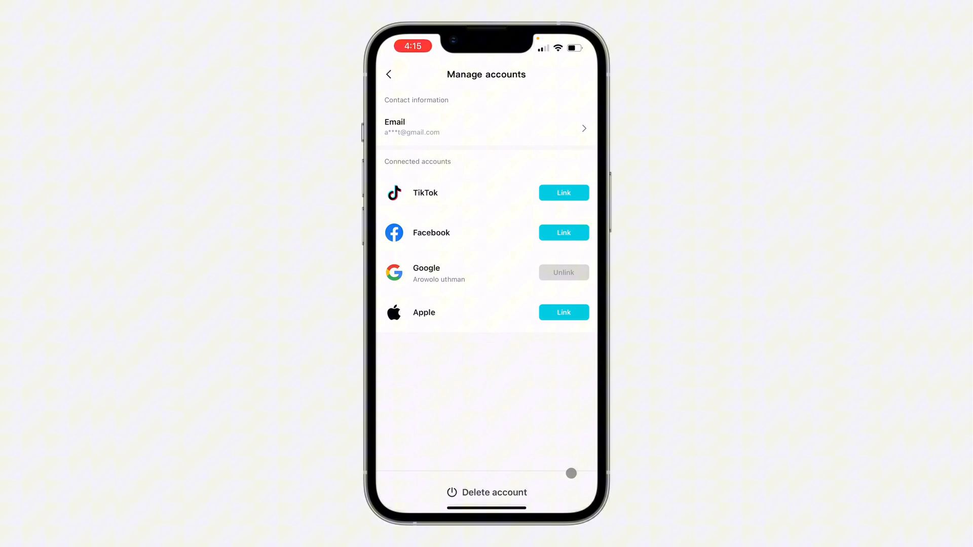
- Choose Delete account and continue into the Google verification step
{"action": "left_click", "coordinate": [562, 272]}
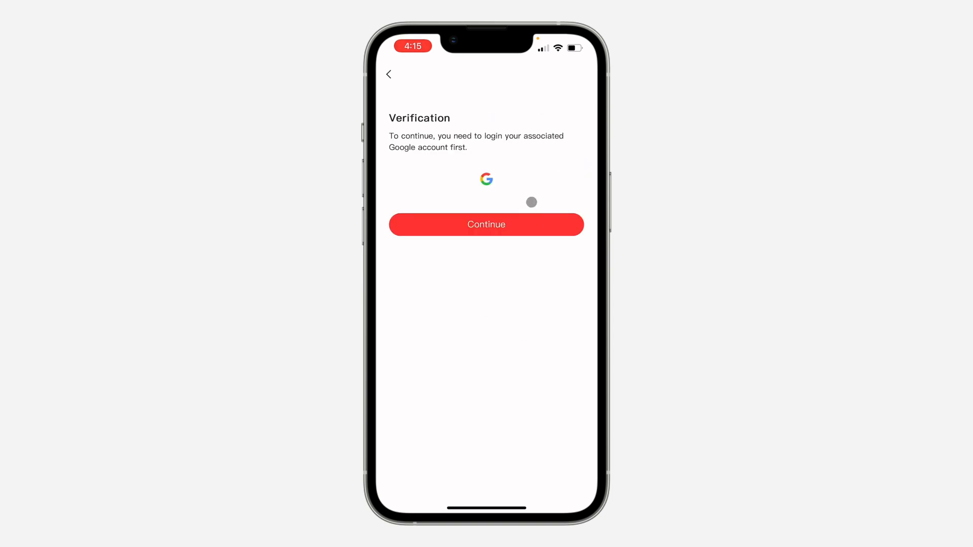
{"action": "left_click", "coordinate": [485, 224]}
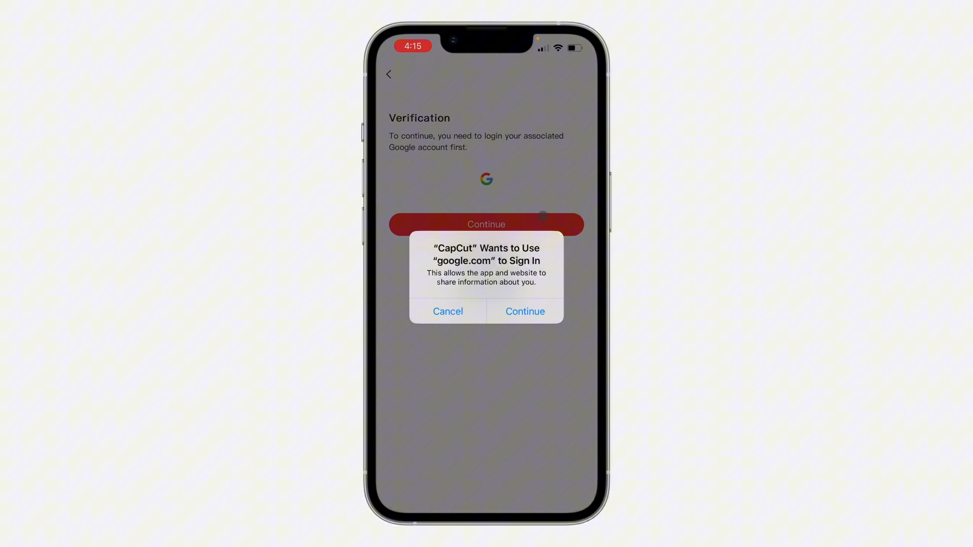
- Sign in through google.com with the linked Google account to verify ownership
{"action": "left_click", "coordinate": [524, 311]}
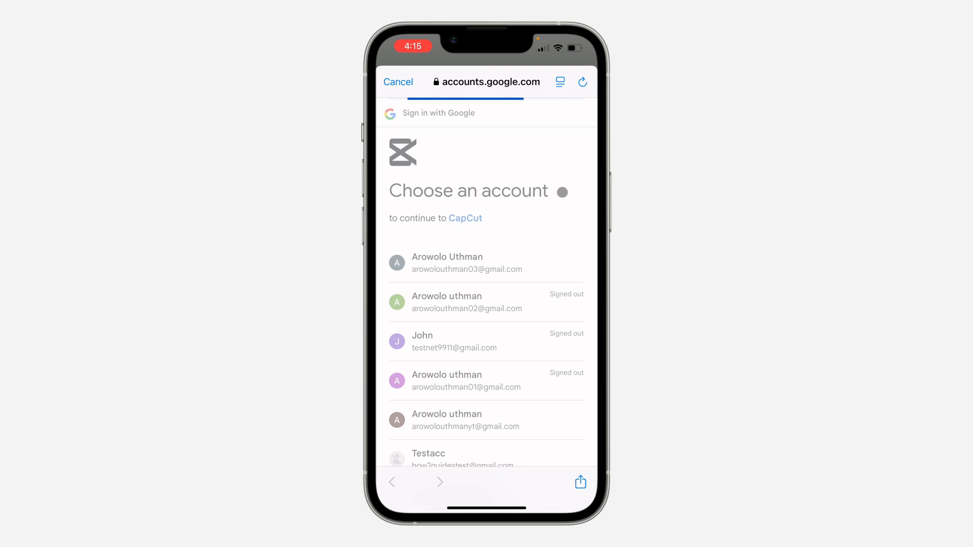
{"action": "left_click", "coordinate": [465, 420]}
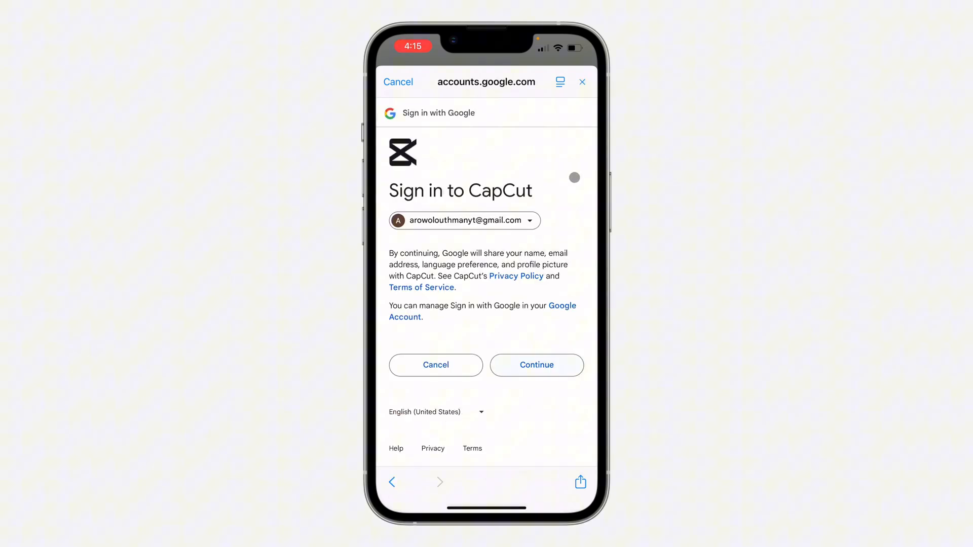
{"action": "left_click", "coordinate": [535, 365]}
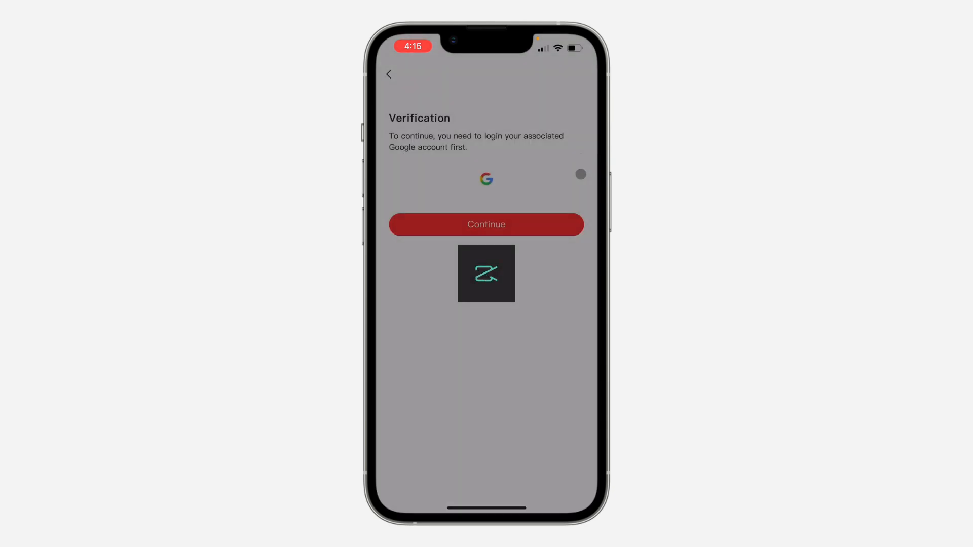
{"action": "left_click", "coordinate": [485, 223]}
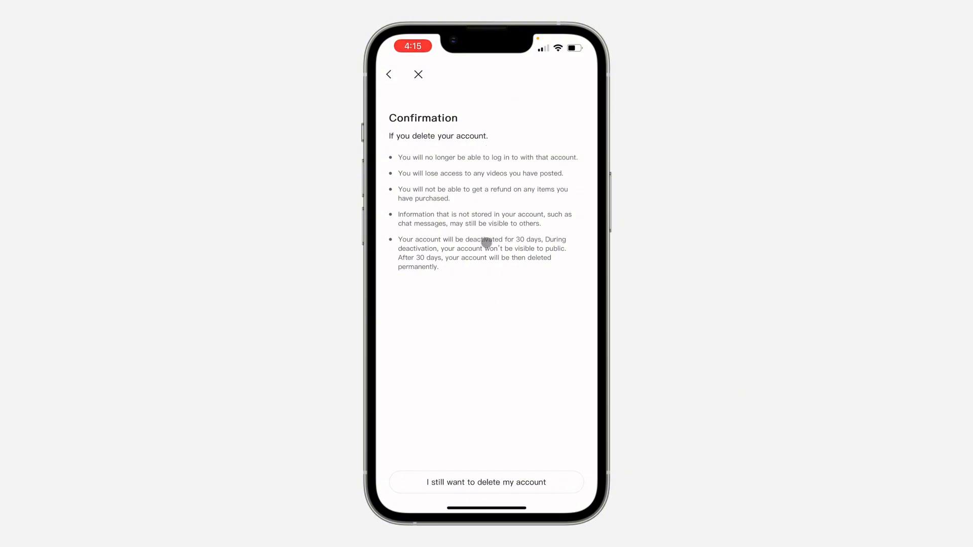
{"action": "mouse_move", "coordinate": [555, 451]}
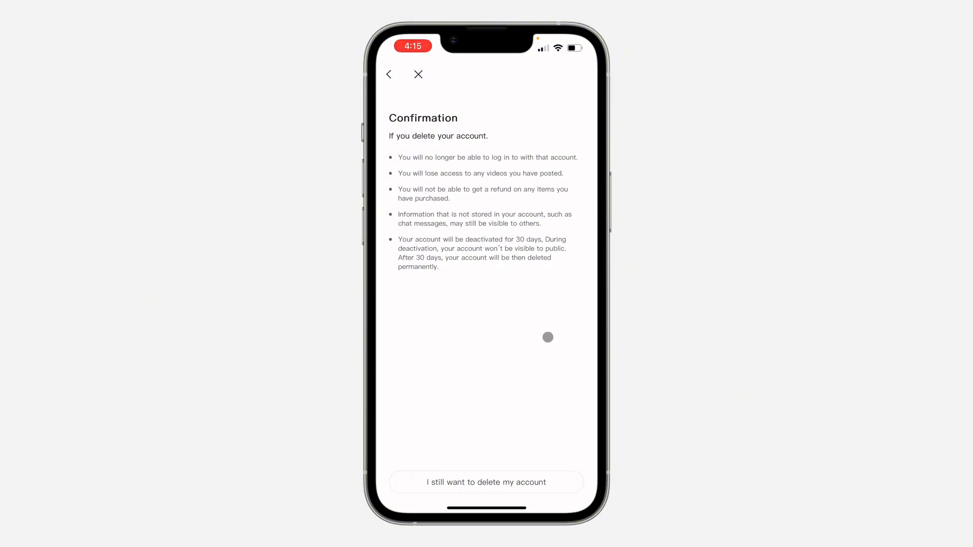
- Confirm 'I still want to delete my account' and Delete so CapCut signs out
{"action": "left_click", "coordinate": [485, 483]}
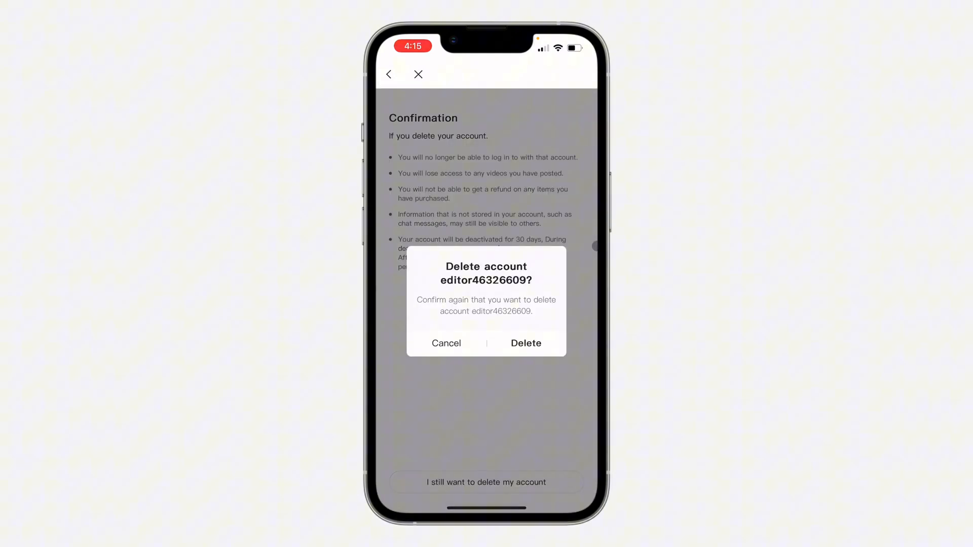
{"action": "left_click", "coordinate": [526, 343]}
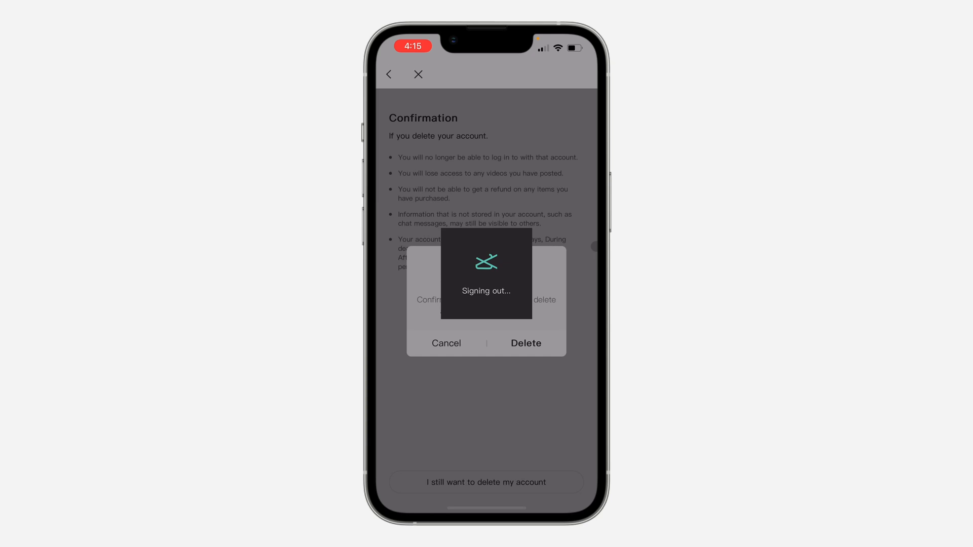